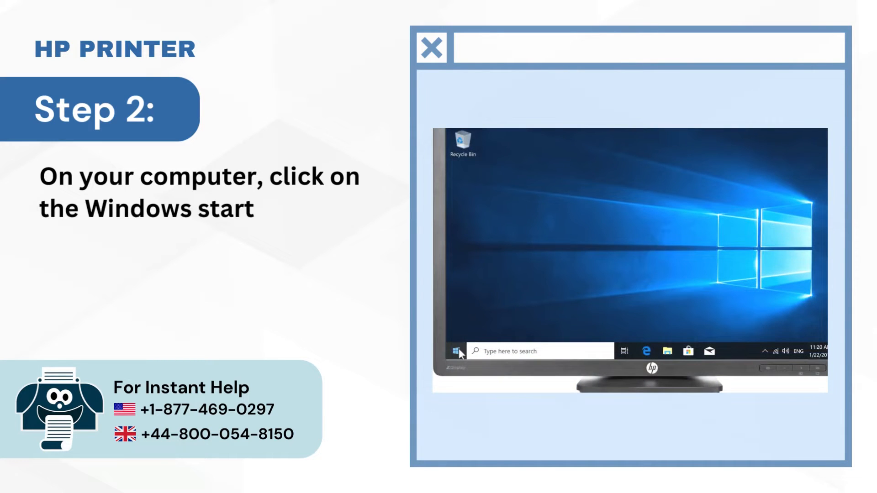
Uninstall HP OfficeJet Basic Device Software from Apps & features and approve the User Account Control prompt.
{"action": "left_click", "coordinate": [456, 350]}
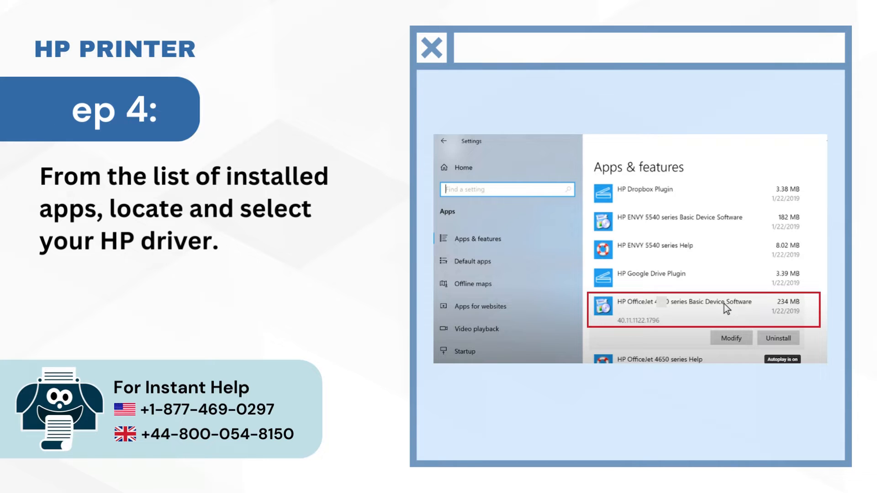
{"action": "left_click", "coordinate": [778, 338]}
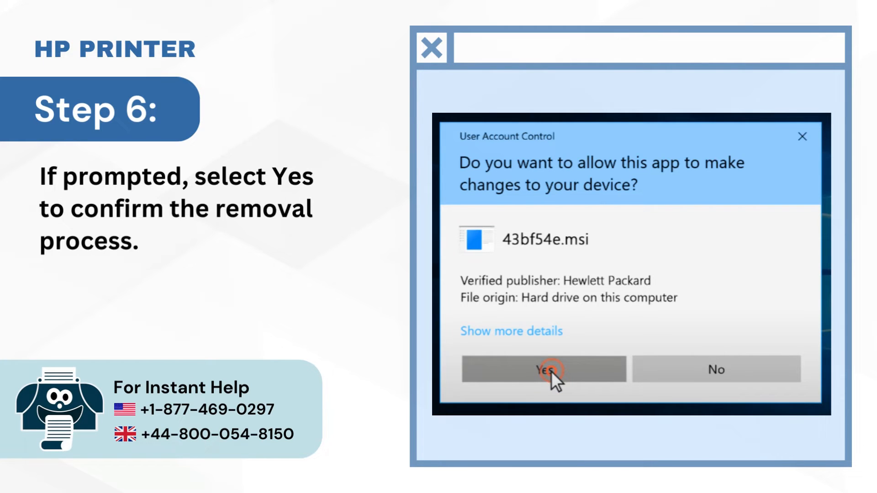
{"action": "left_click", "coordinate": [544, 369]}
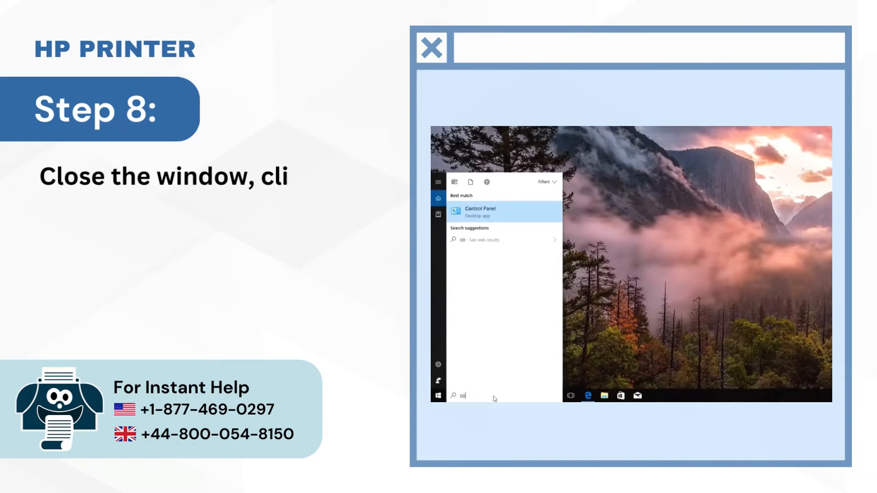
Search 'control' from the taskbar and open the Control Panel desktop app.
{"action": "type", "text": "ntrol"}
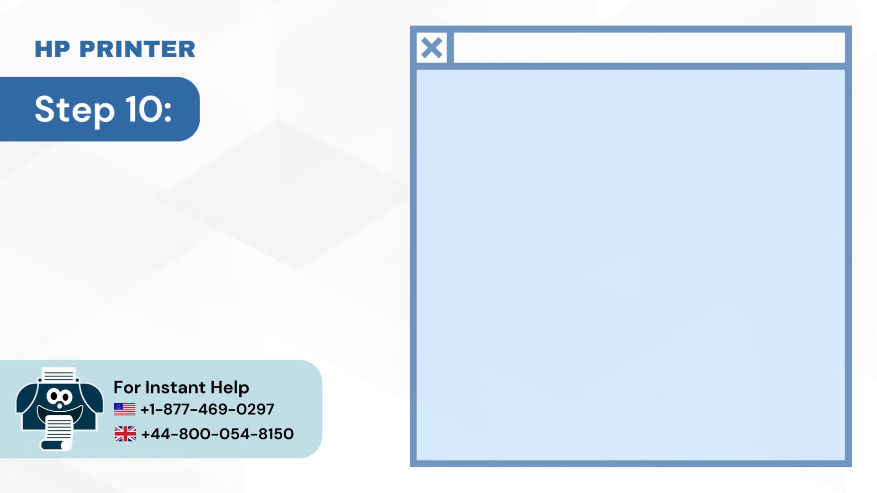
{"action": "right_click", "coordinate": [487, 224]}
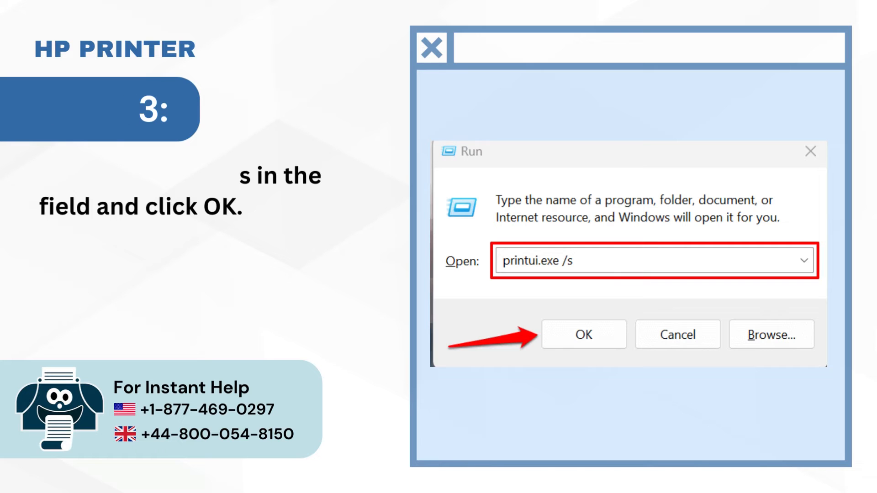
Run printui.exe /s and remove the HP Laser 103 107 108 driver with its driver package.
{"action": "left_click", "coordinate": [583, 335]}
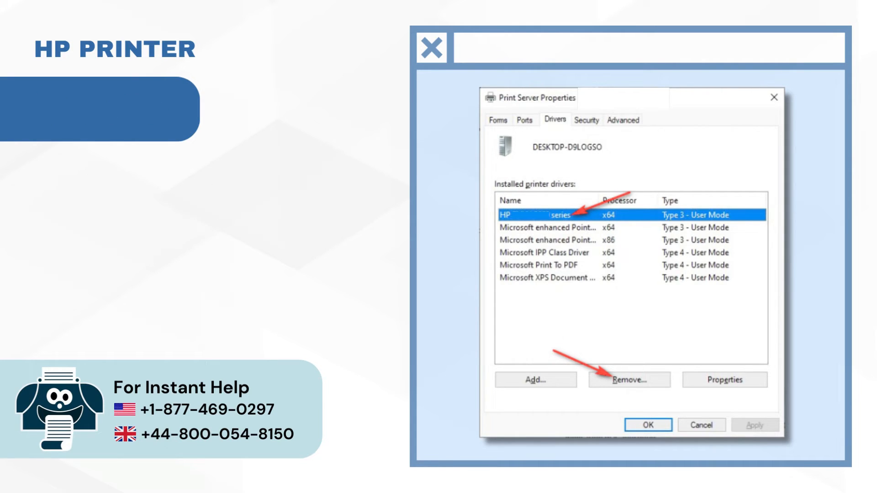
{"action": "left_click", "coordinate": [628, 380]}
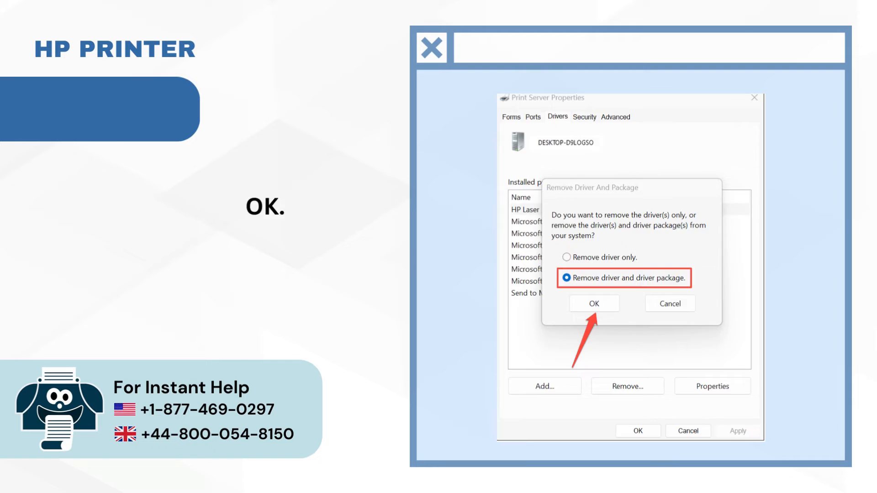
{"action": "left_click", "coordinate": [594, 304]}
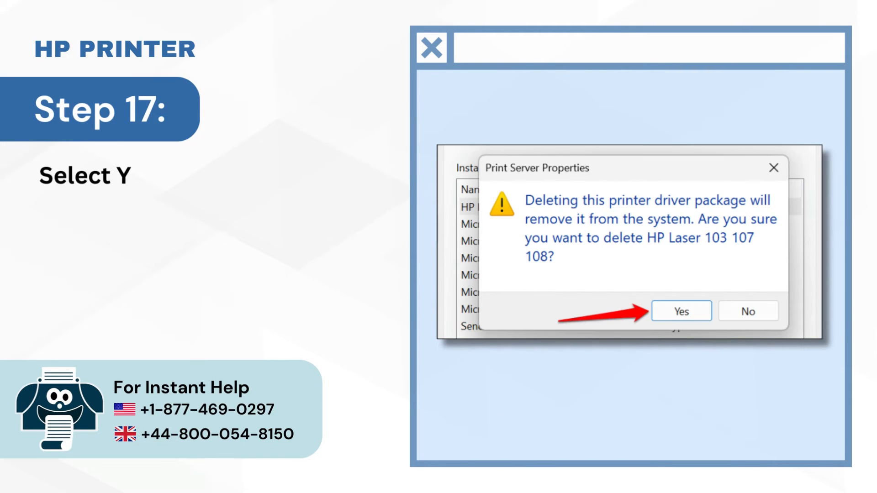
{"action": "left_click", "coordinate": [680, 310]}
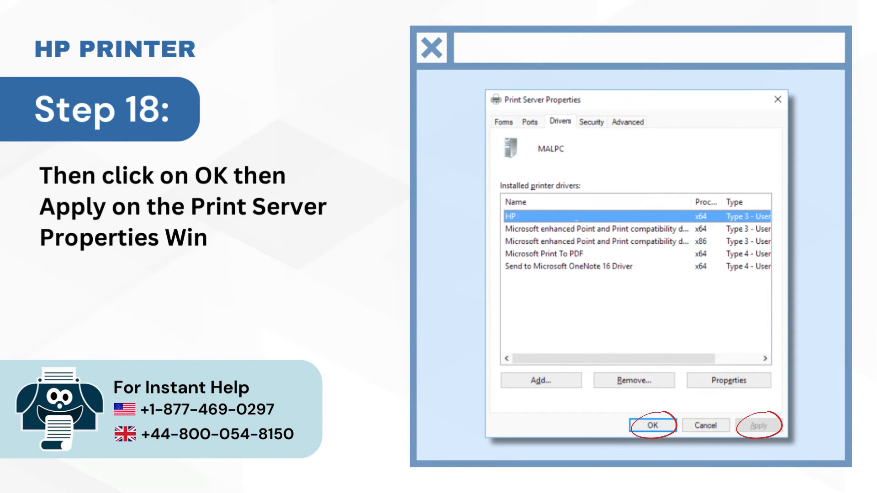
{"action": "left_click", "coordinate": [652, 426]}
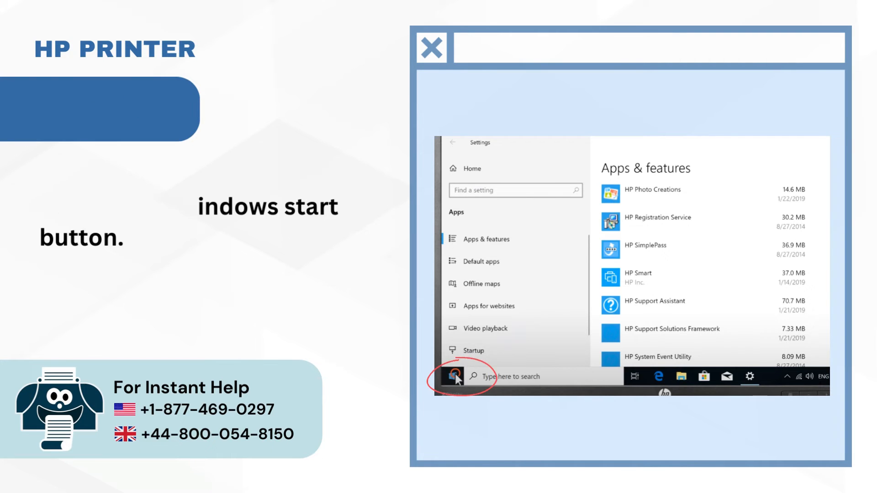
Bring up the Start menu with its app list and tiles.
{"action": "left_click", "coordinate": [455, 375]}
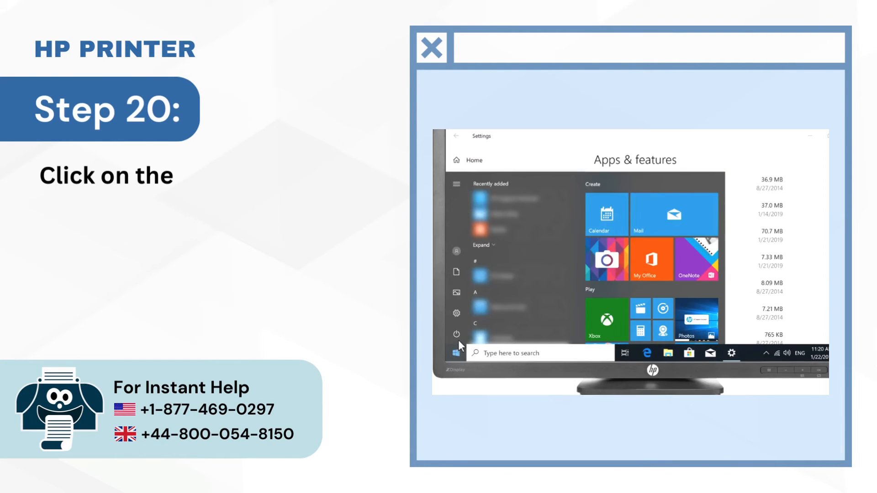
{"action": "left_click", "coordinate": [456, 334]}
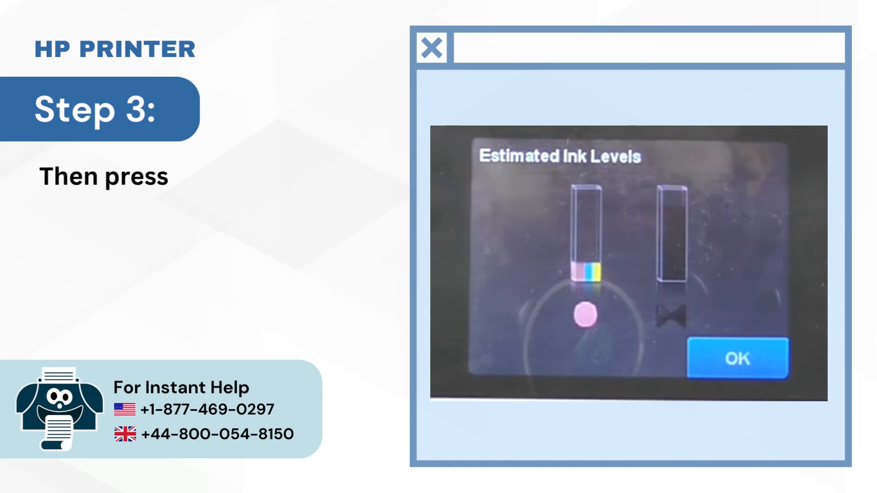
Review the estimated ink level bars on the printer panel and dismiss the readout with OK.
{"action": "left_click", "coordinate": [737, 358]}
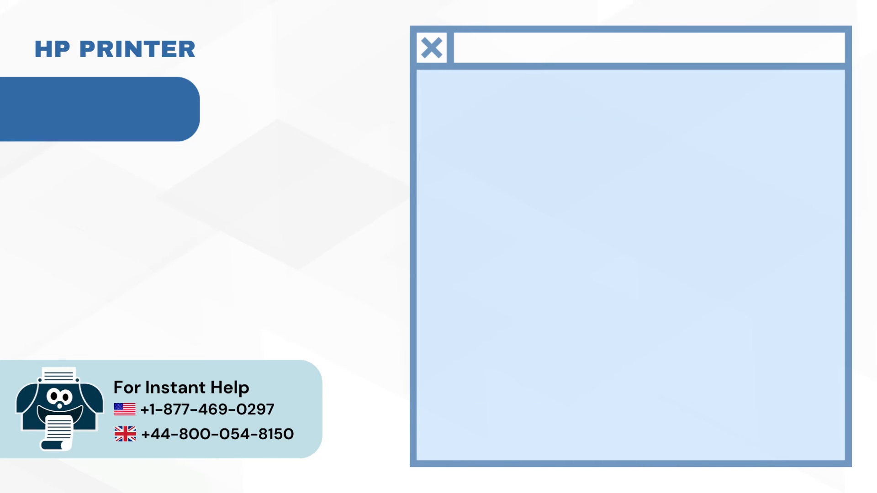